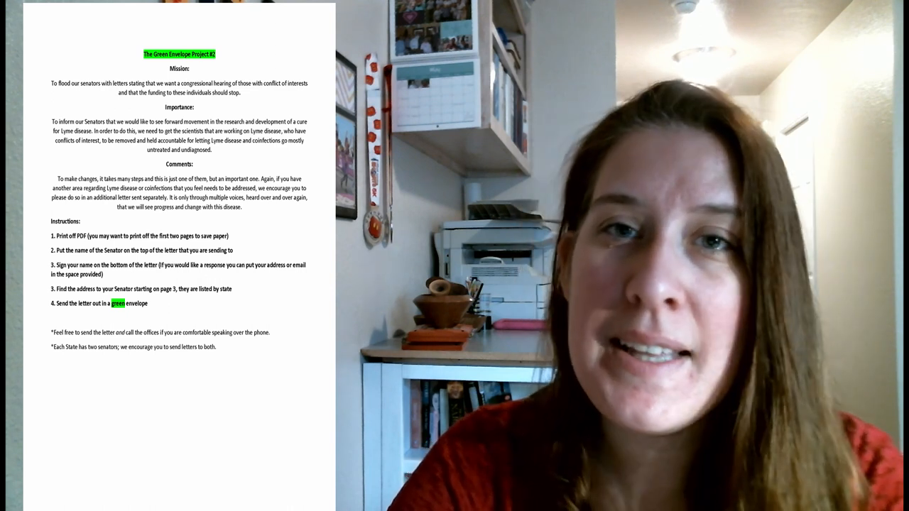
scroll("down", 3)
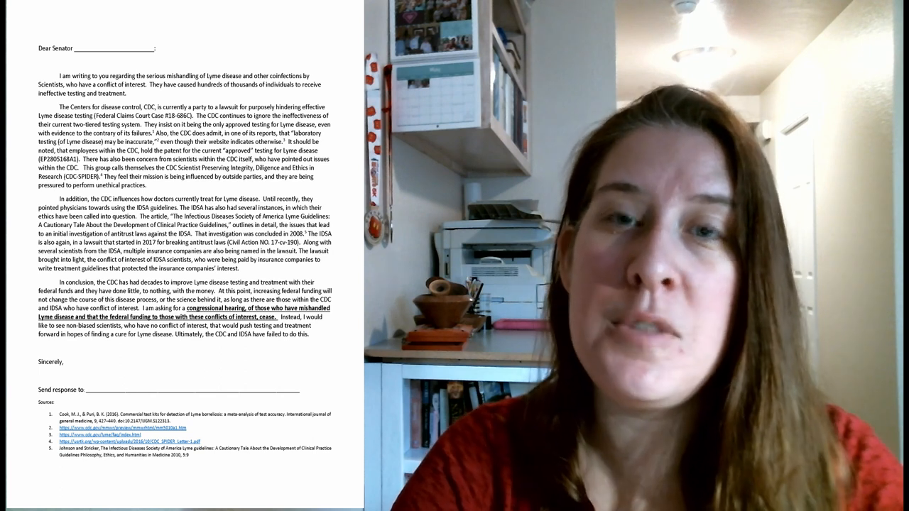